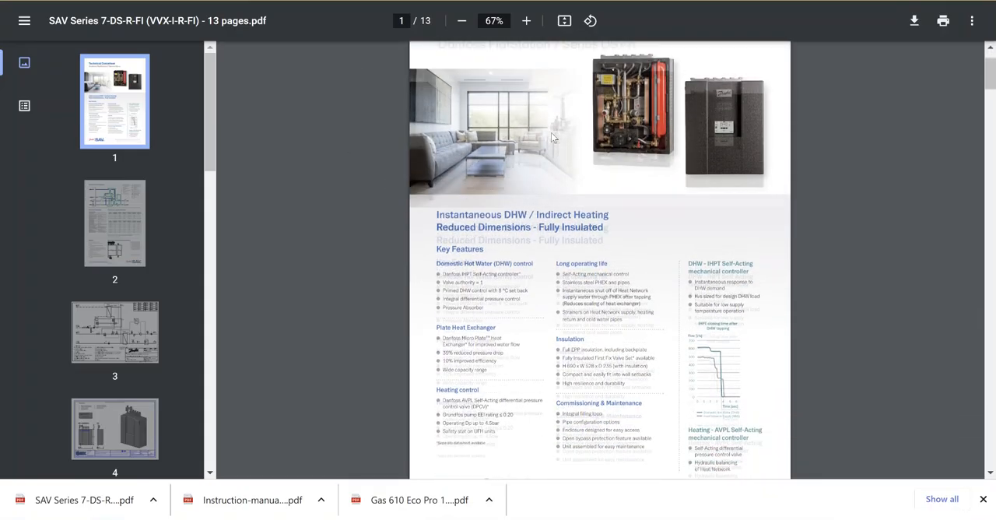
Read down the SAV Series 7 datasheet pages and the Gas 610 Eco Pro 1150 tech sheet specifications
{"action": "scroll", "scroll_direction": "down", "scroll_amount": 3}
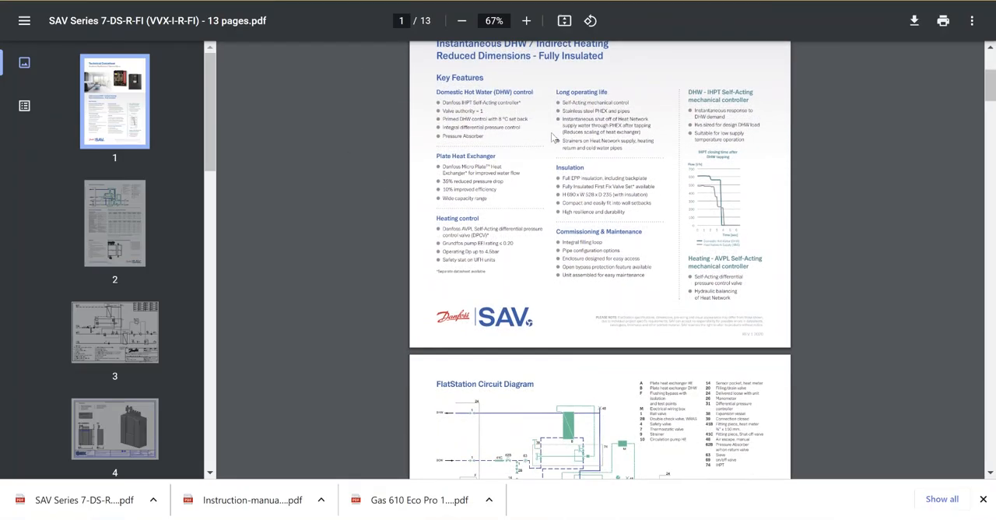
{"action": "scroll", "scroll_direction": "down", "scroll_amount": 3}
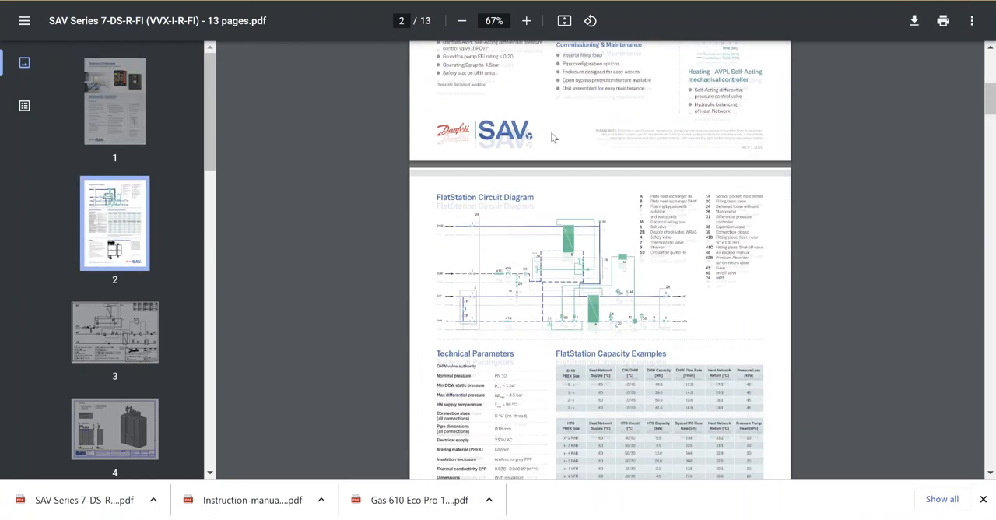
{"action": "scroll", "scroll_direction": "down", "scroll_amount": 3}
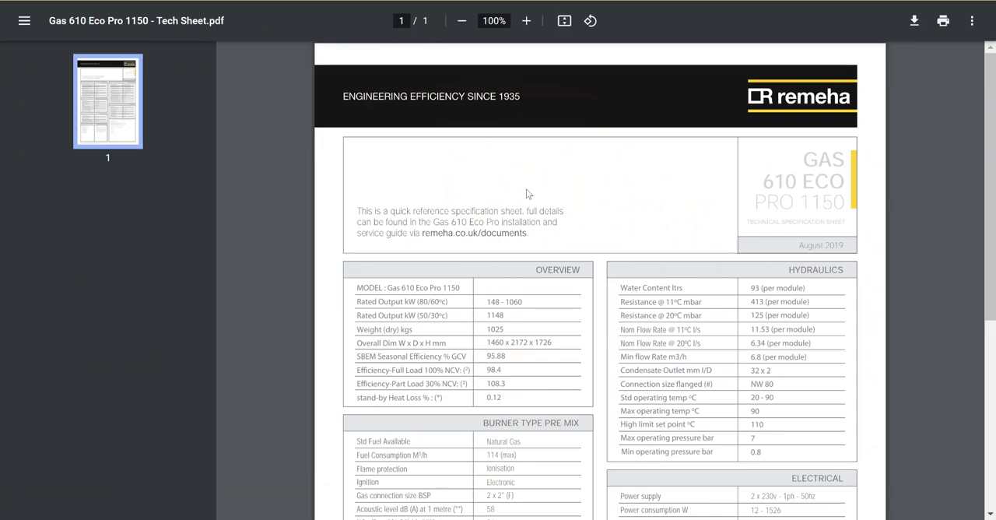
{"action": "scroll", "scroll_direction": "down", "scroll_amount": 3}
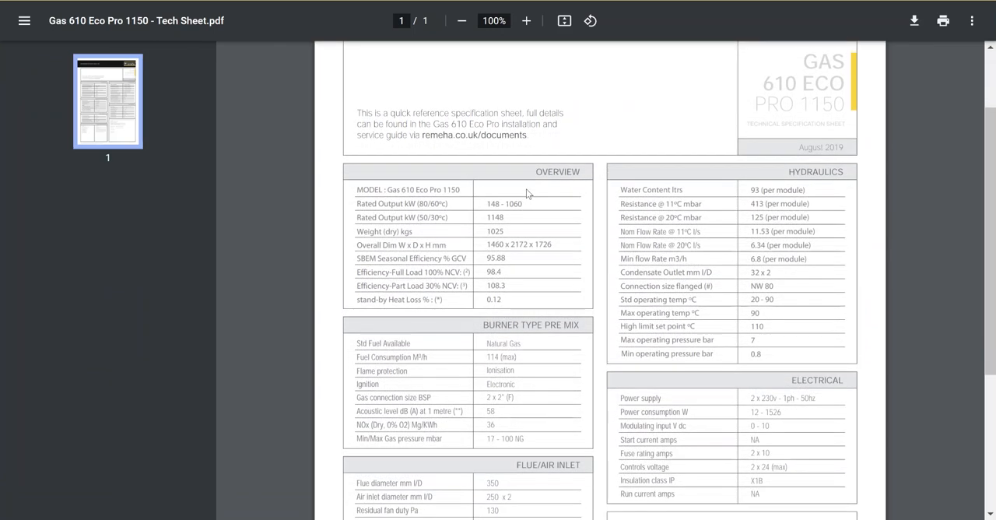
{"action": "scroll", "scroll_direction": "down", "scroll_amount": 3}
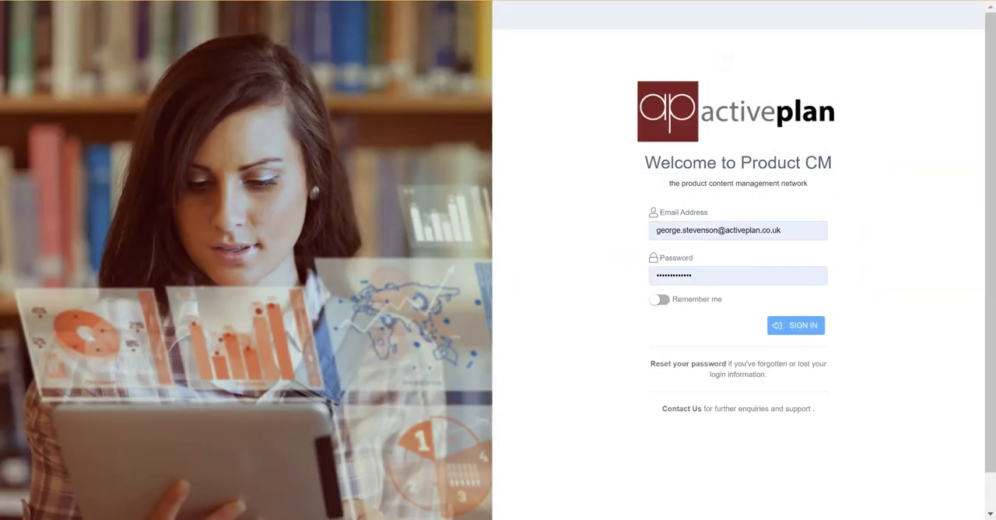
Submit the saved account details to sign in to Product CM and reach the dashboard
{"action": "left_click", "coordinate": [795, 324]}
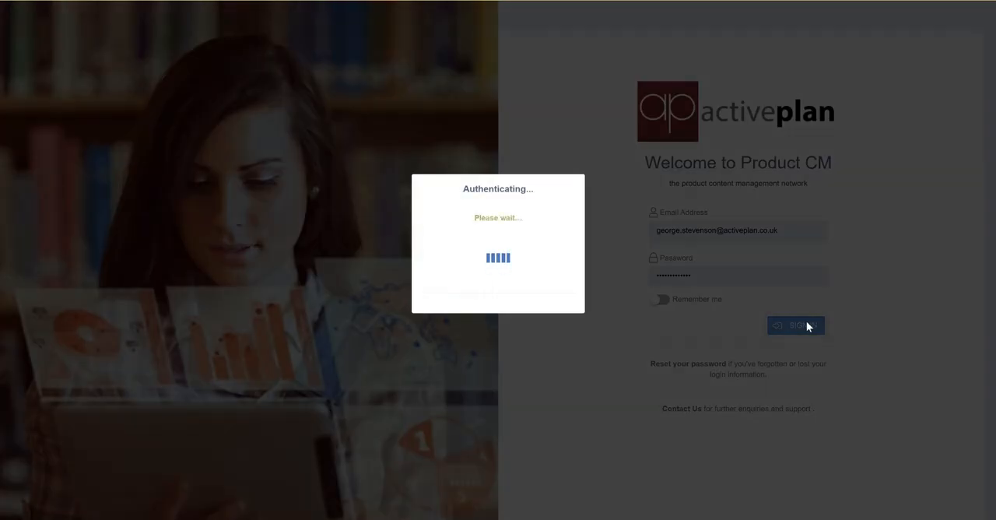
{"action": "left_click", "coordinate": [795, 323]}
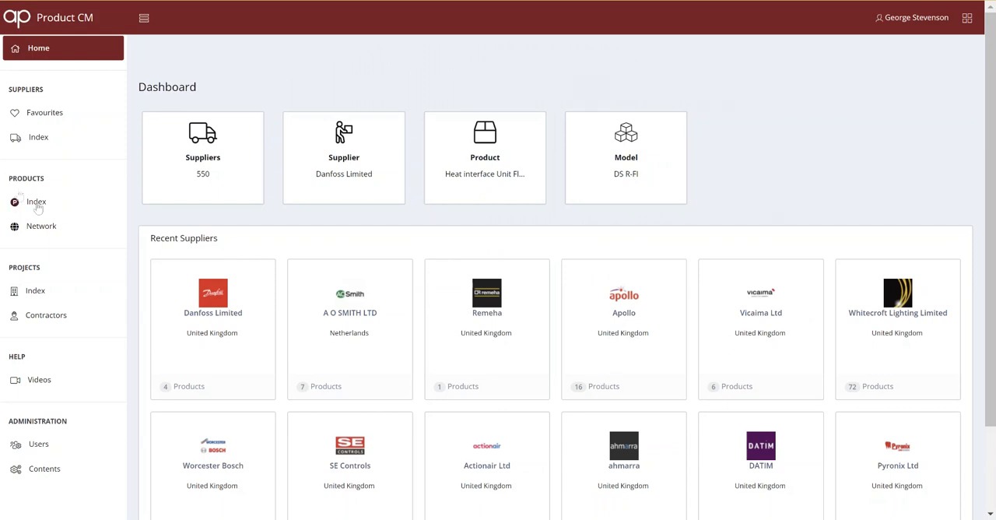
Find 'heat interface' in the Products index and read the FlatStation 7 Series Details record
{"action": "left_click", "coordinate": [37, 202]}
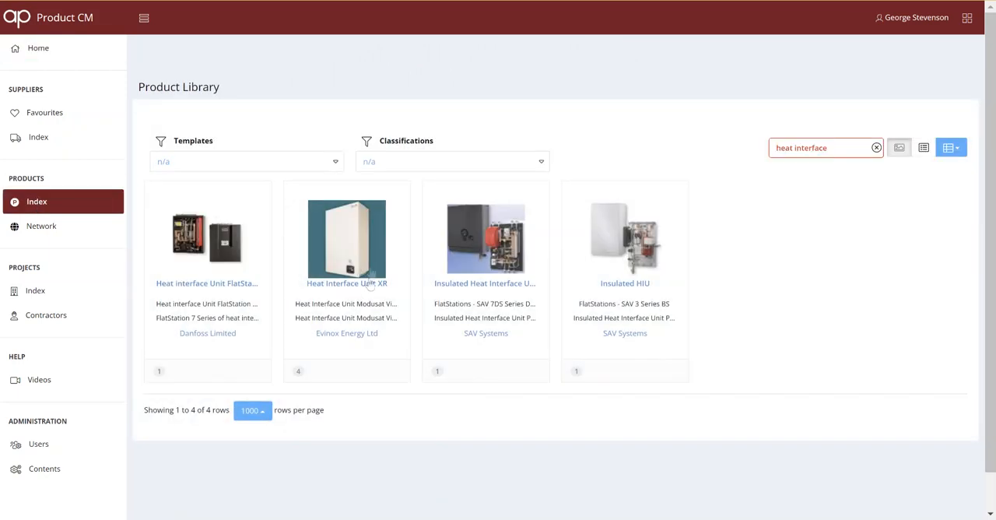
{"action": "left_click", "coordinate": [207, 283]}
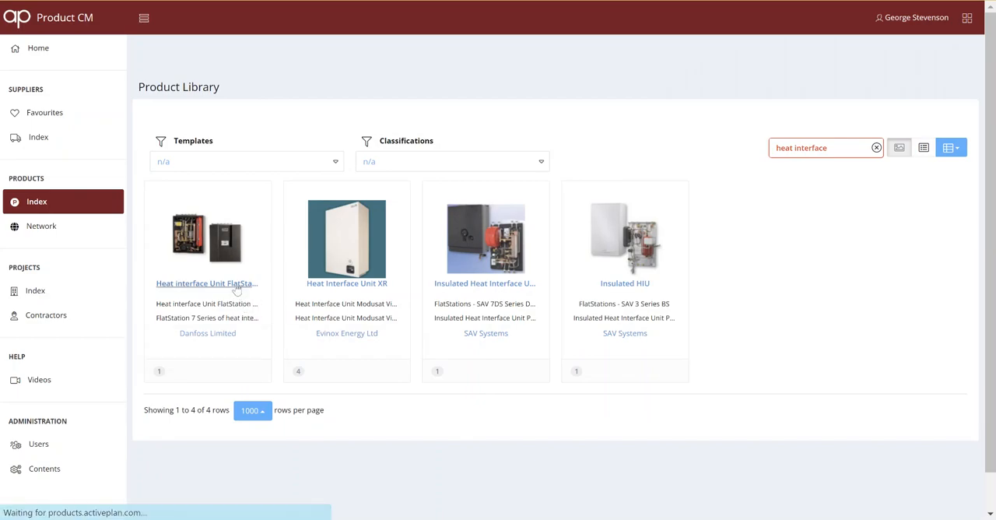
{"action": "left_click", "coordinate": [207, 283]}
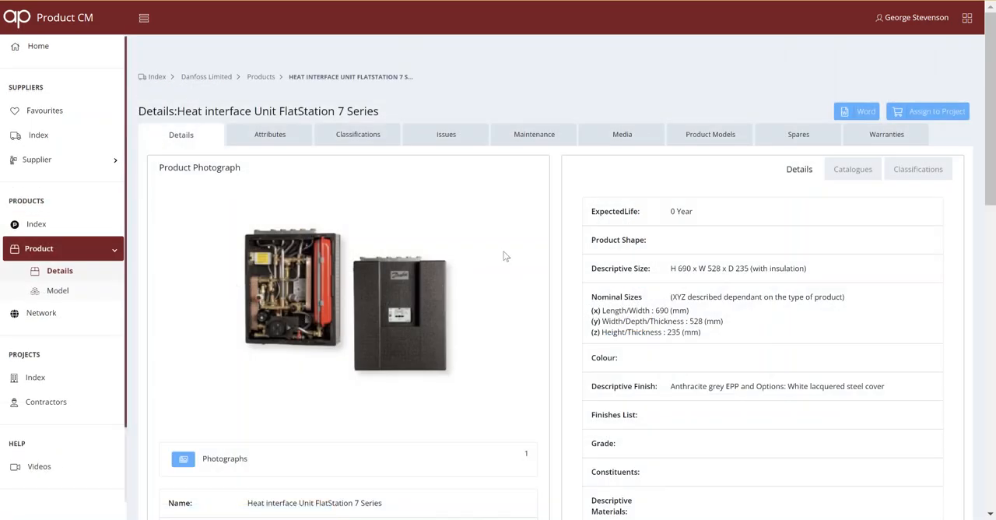
{"action": "scroll", "scroll_direction": "down", "scroll_amount": 3}
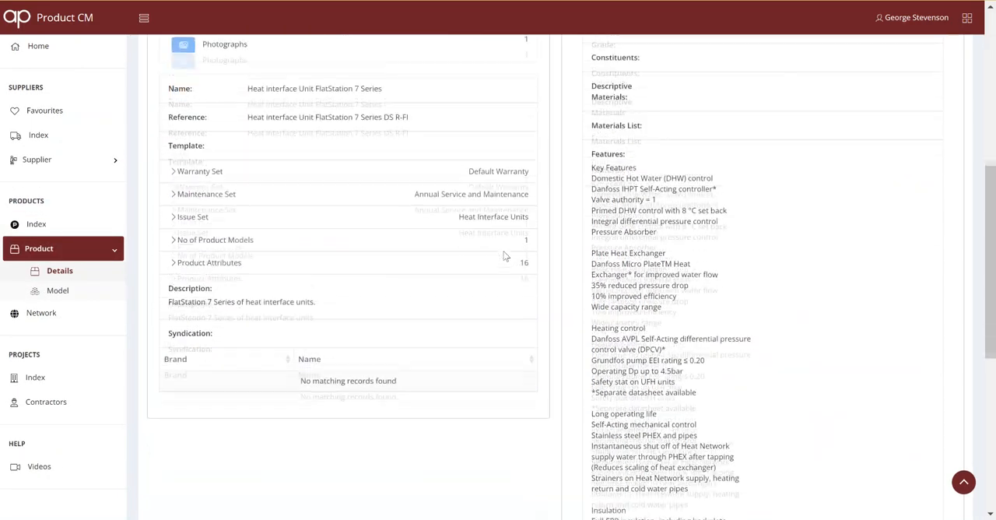
{"action": "scroll", "scroll_direction": "down", "scroll_amount": 3}
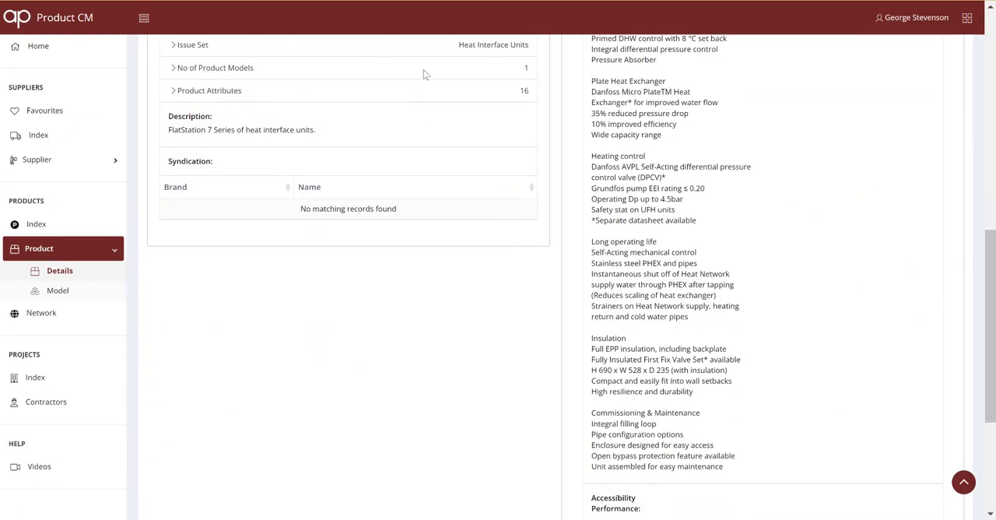
{"action": "scroll", "scroll_direction": "down", "scroll_amount": 3}
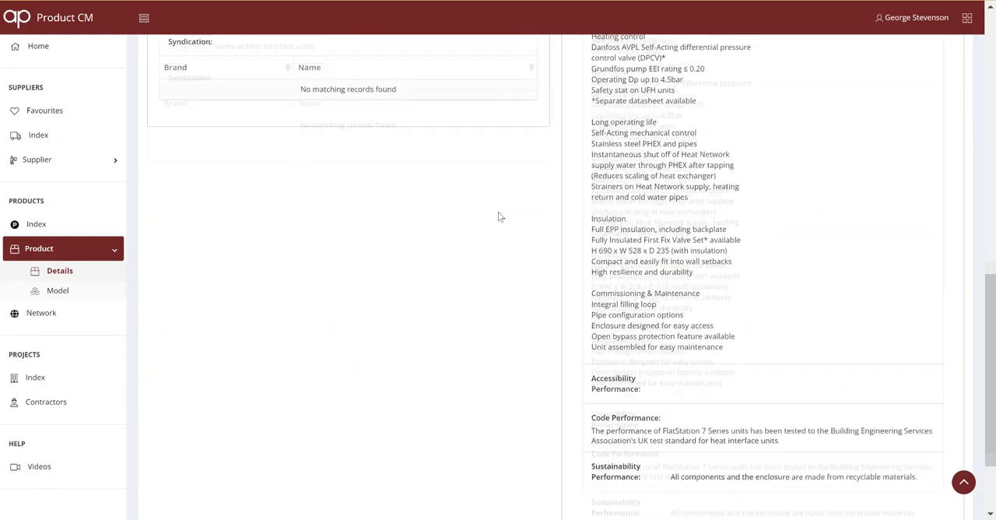
{"action": "scroll", "scroll_direction": "down", "scroll_amount": 3}
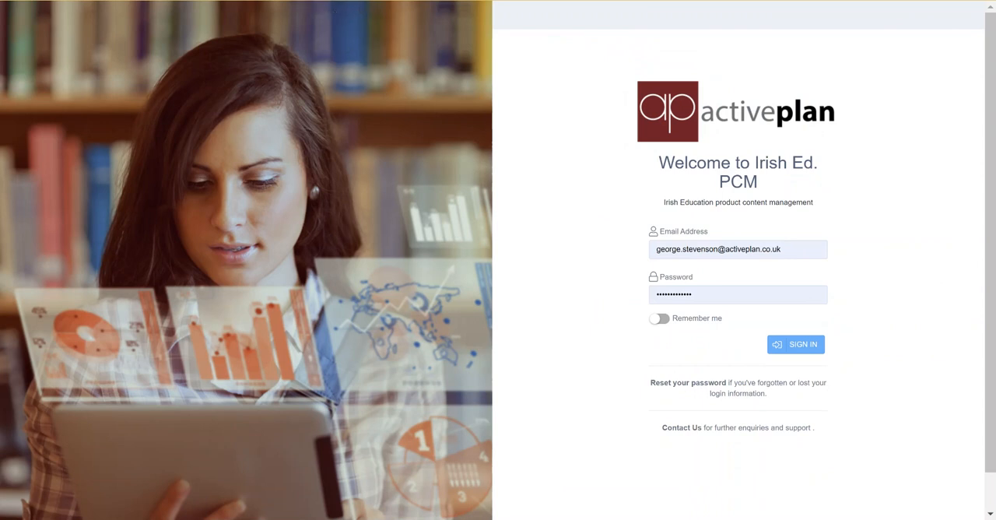
Sign in to Irish Ed. PCM and bring up Johnson Controls from the Suppliers index
{"action": "left_click", "coordinate": [795, 344]}
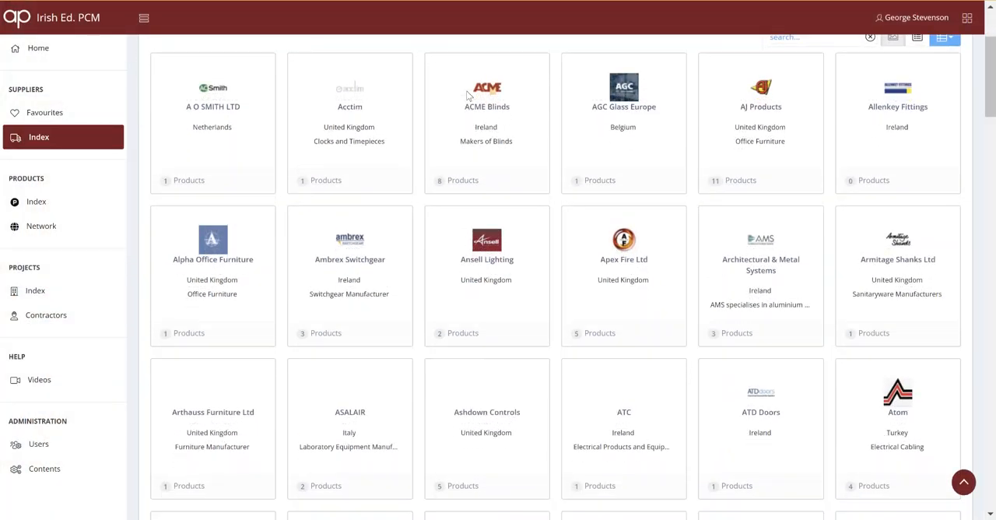
{"action": "left_click", "coordinate": [370, 126]}
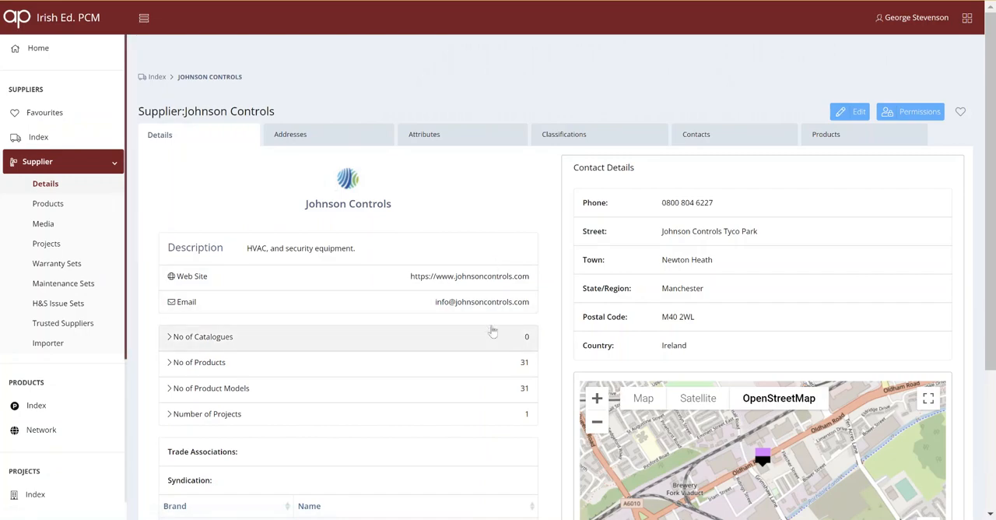
{"action": "mouse_move", "coordinate": [523, 367]}
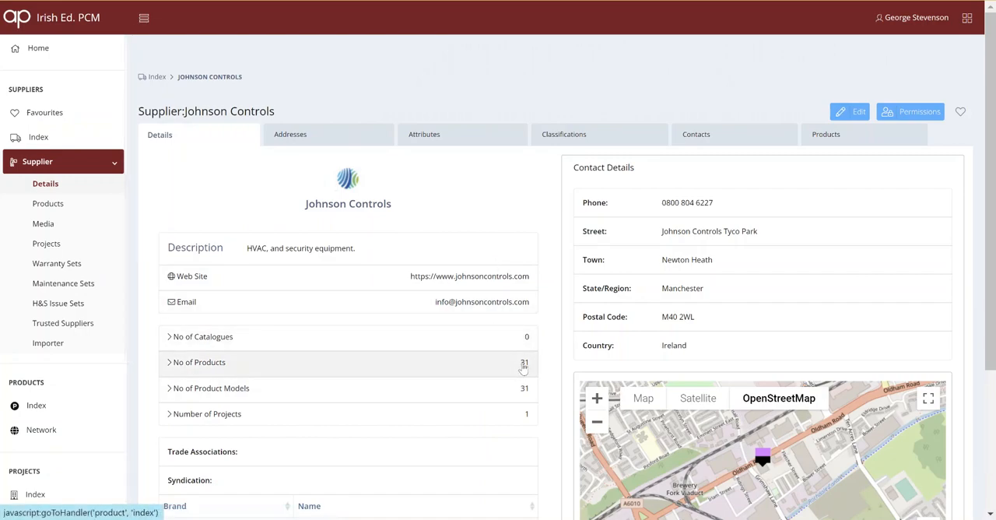
From Johnson Controls' product list, review the CAST Red Manual Call Point warranty and its CA470 datasheet media entry
{"action": "left_click", "coordinate": [46, 203]}
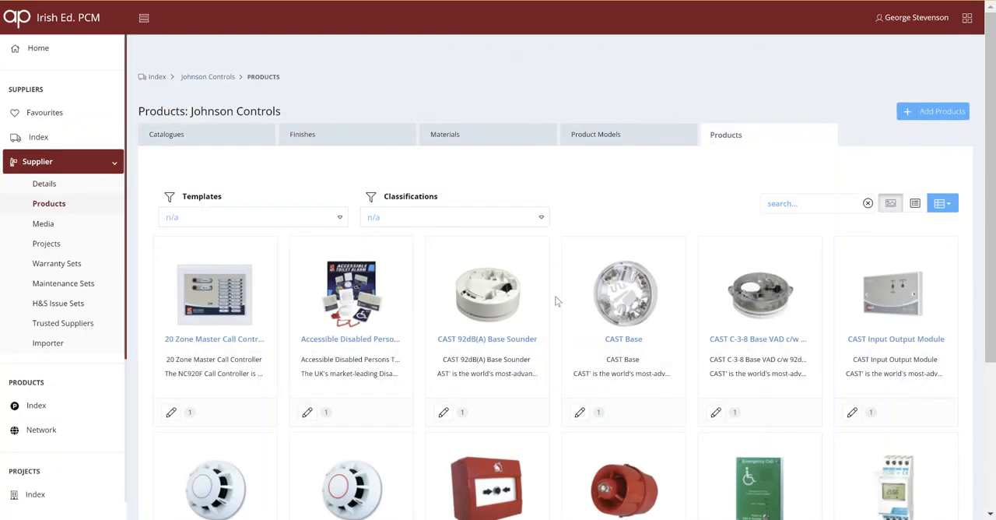
{"action": "scroll", "scroll_direction": "down", "scroll_amount": 3}
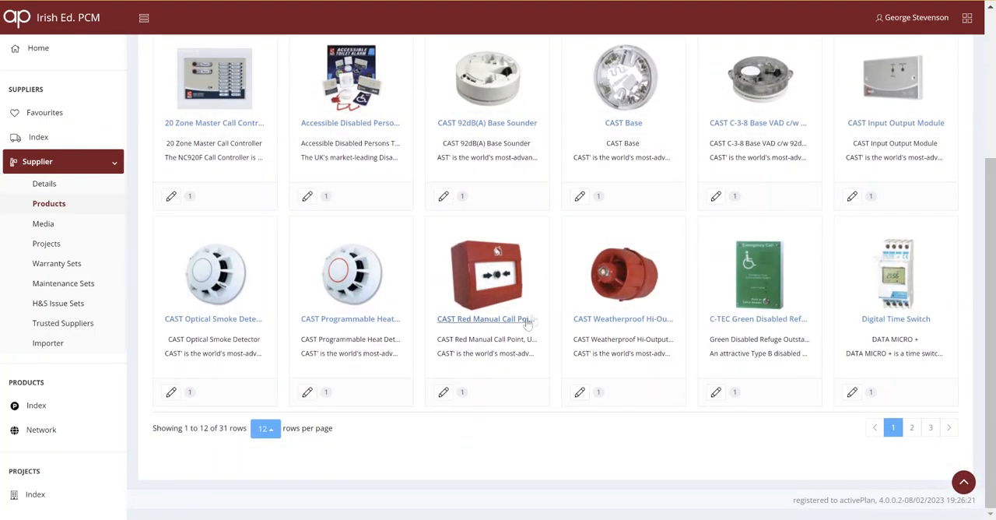
{"action": "left_click", "coordinate": [483, 318]}
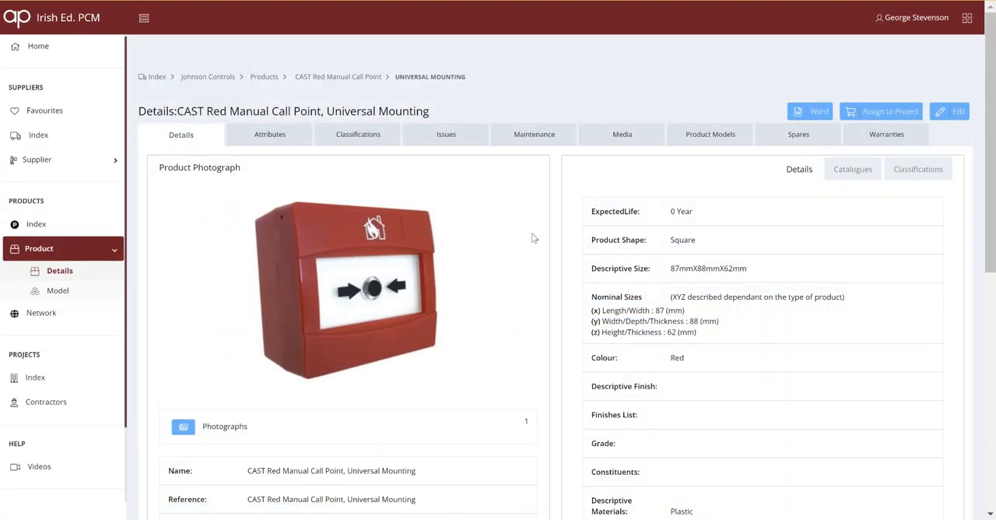
{"action": "scroll", "scroll_direction": "down", "scroll_amount": 3}
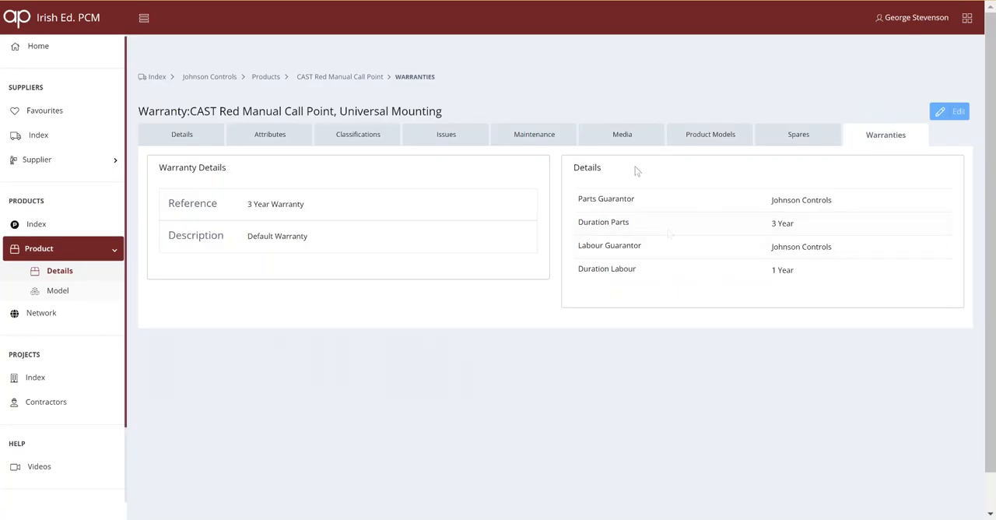
{"action": "left_click", "coordinate": [621, 134]}
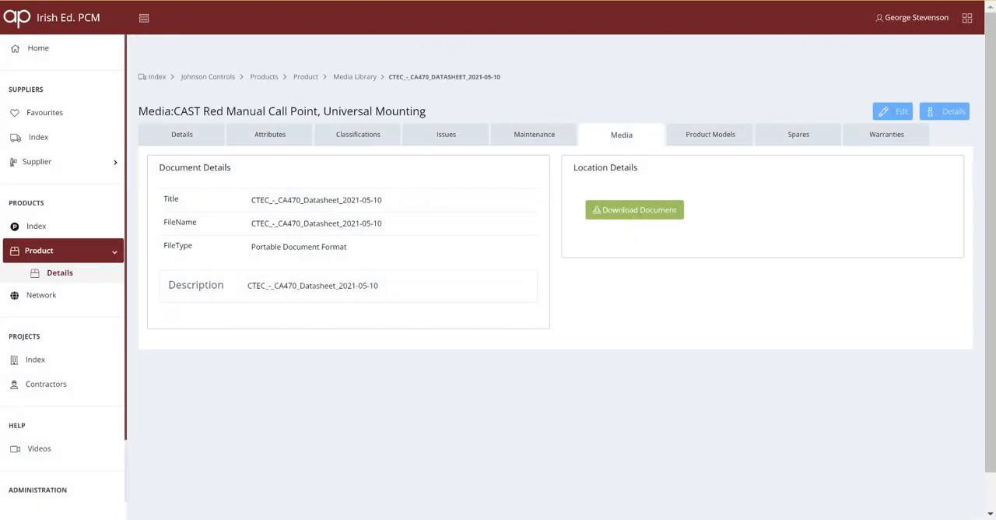
{"action": "mouse_move", "coordinate": [545, 233]}
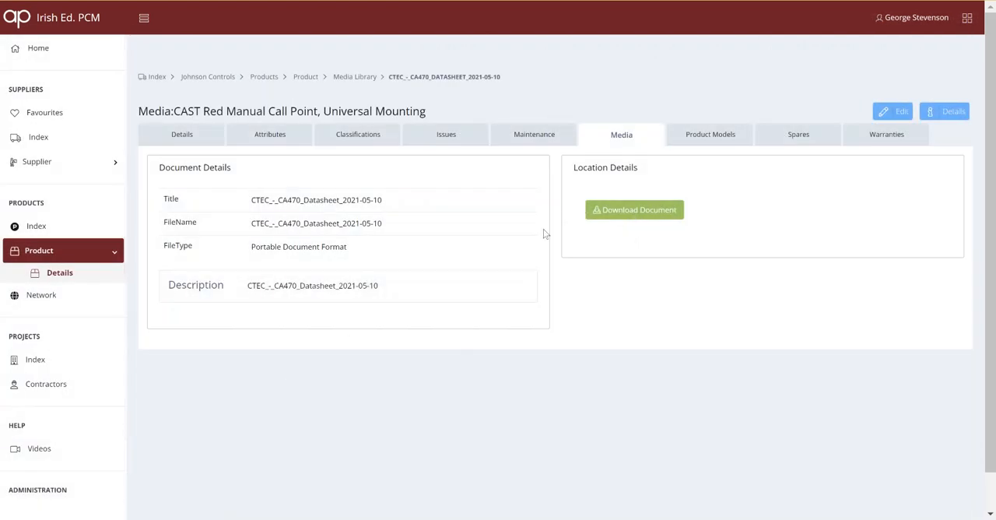
Download the CA470 datasheet and read down to its technical specifications
{"action": "left_click", "coordinate": [635, 208]}
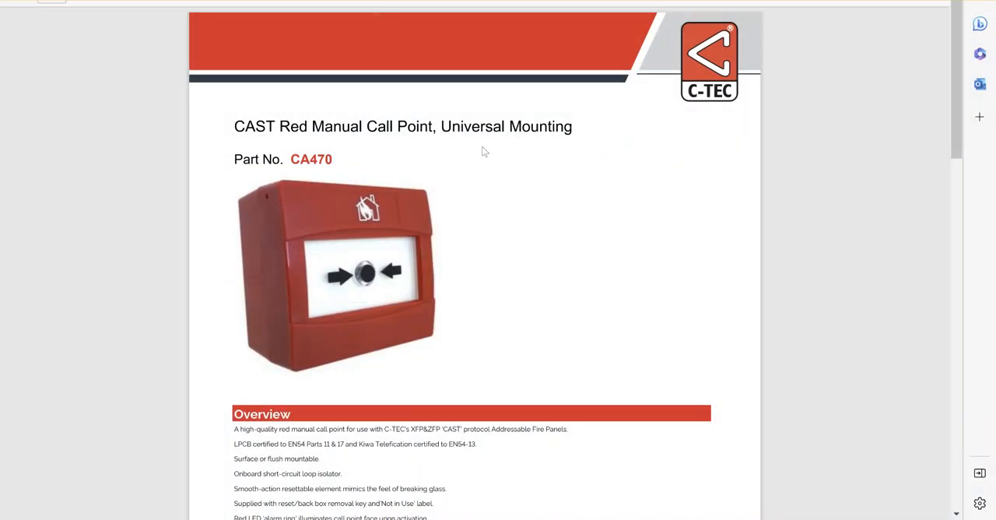
{"action": "scroll", "scroll_direction": "down", "scroll_amount": 3}
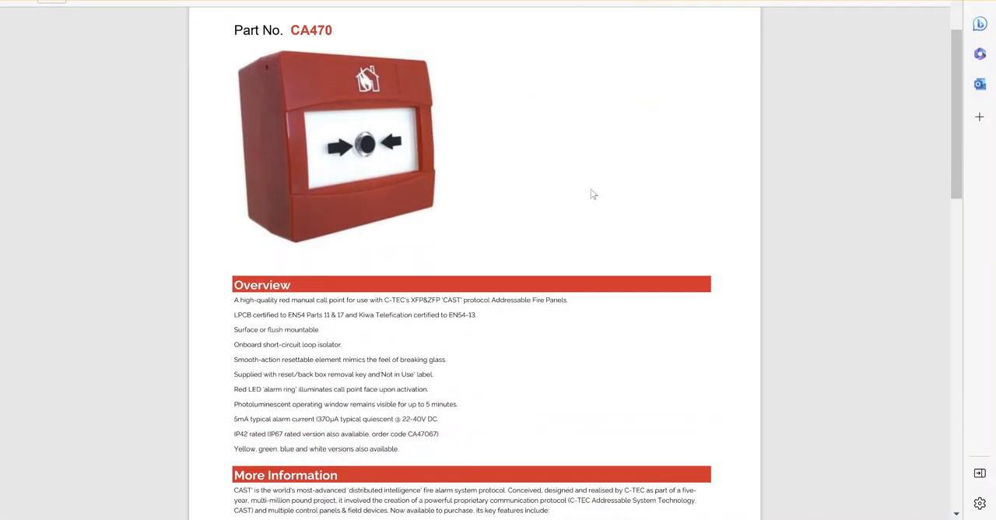
{"action": "scroll", "scroll_direction": "down", "scroll_amount": 3}
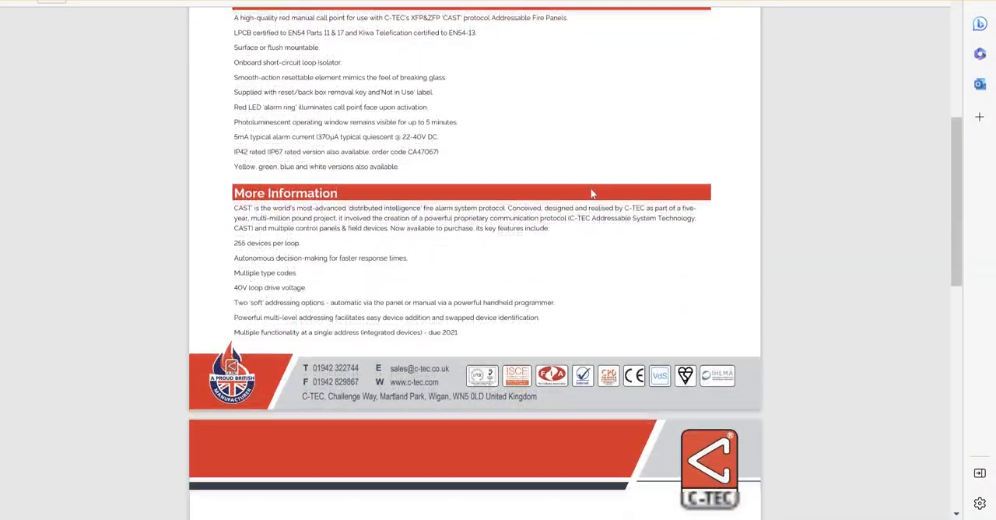
{"action": "scroll", "scroll_direction": "down", "scroll_amount": 3}
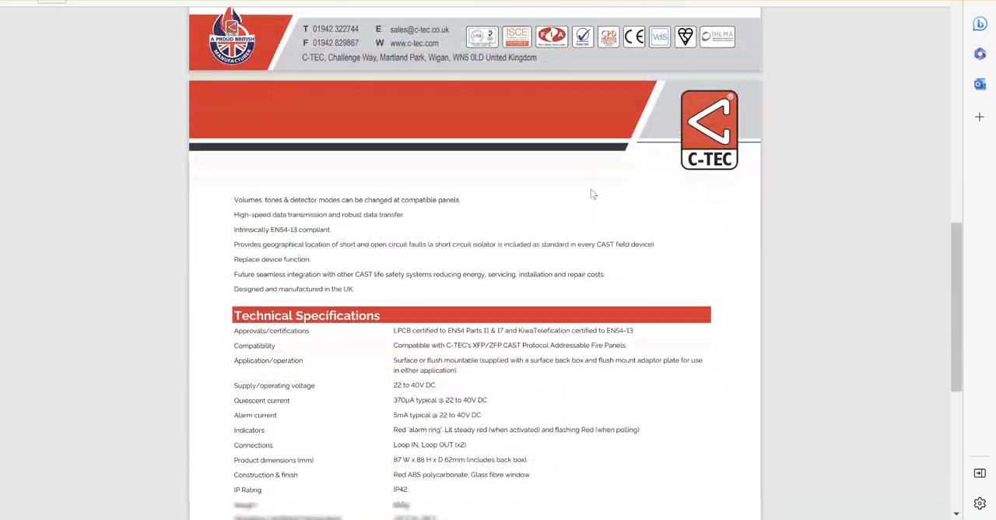
{"action": "scroll", "scroll_direction": "down", "scroll_amount": 3}
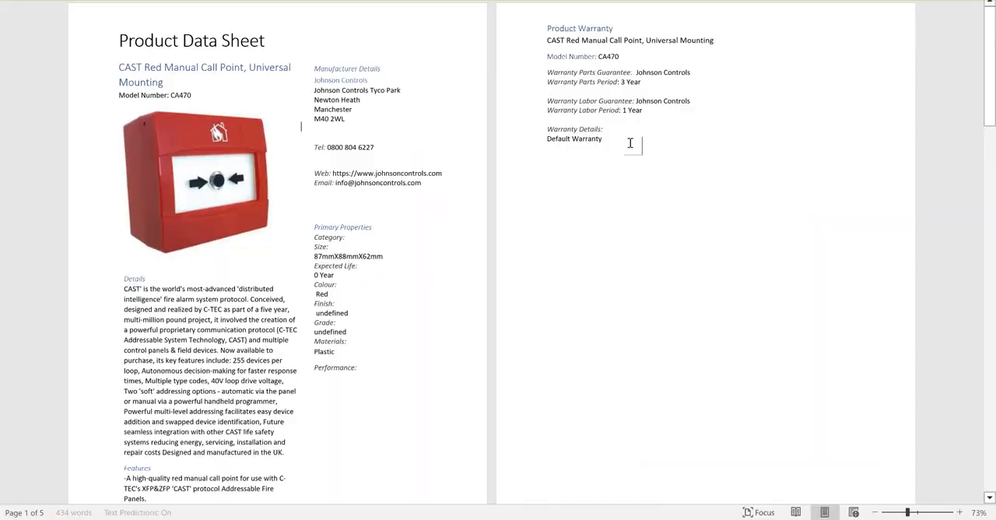
Scroll the Word data sheet past the warranty page to the Product Documents list
{"action": "scroll", "scroll_direction": "down", "scroll_amount": 3}
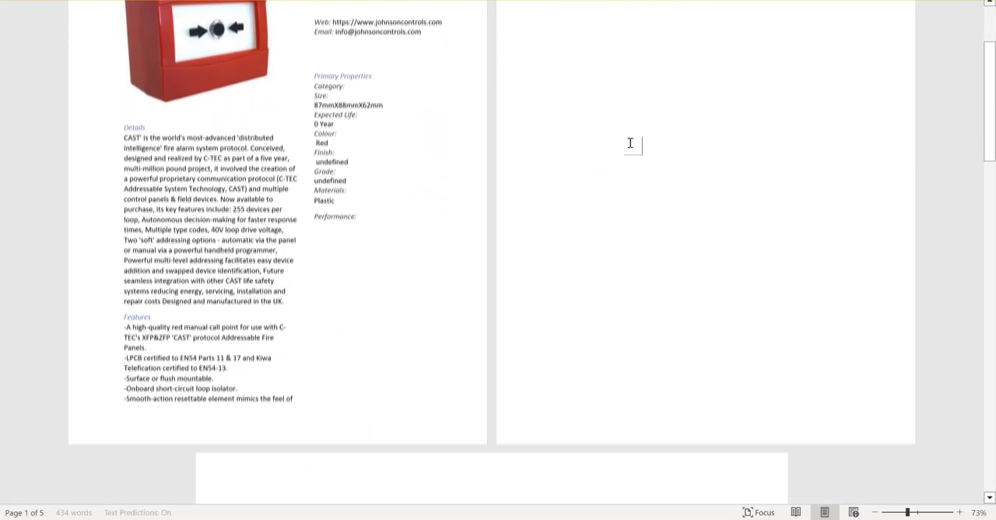
{"action": "scroll", "scroll_direction": "down", "scroll_amount": 3}
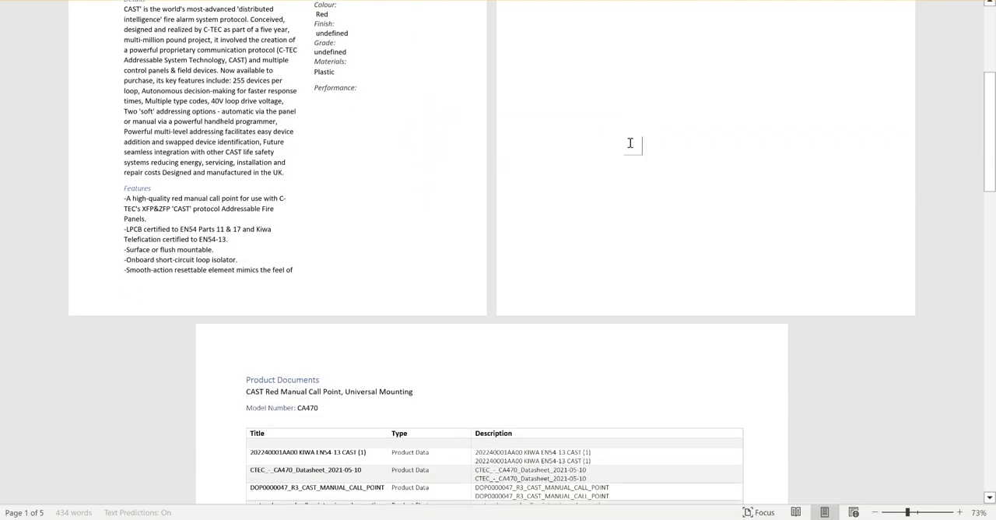
{"action": "scroll", "scroll_direction": "down", "scroll_amount": 3}
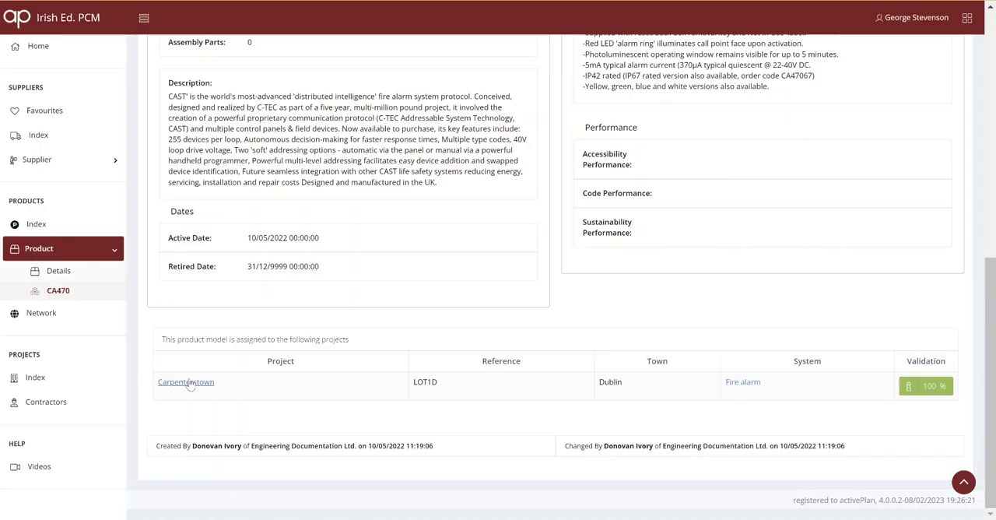
Follow the Carpenterstown project link from the call point's assignments to the sign-in screen
{"action": "left_click", "coordinate": [185, 381]}
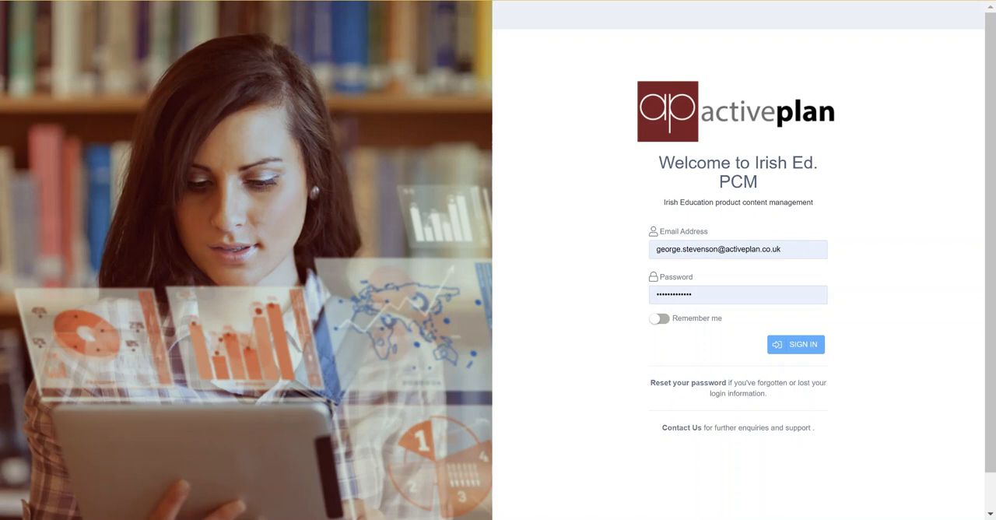
Sign in, show 1000 rows per page, and read the FlatStation 7 Series Details record
{"action": "left_click", "coordinate": [796, 344]}
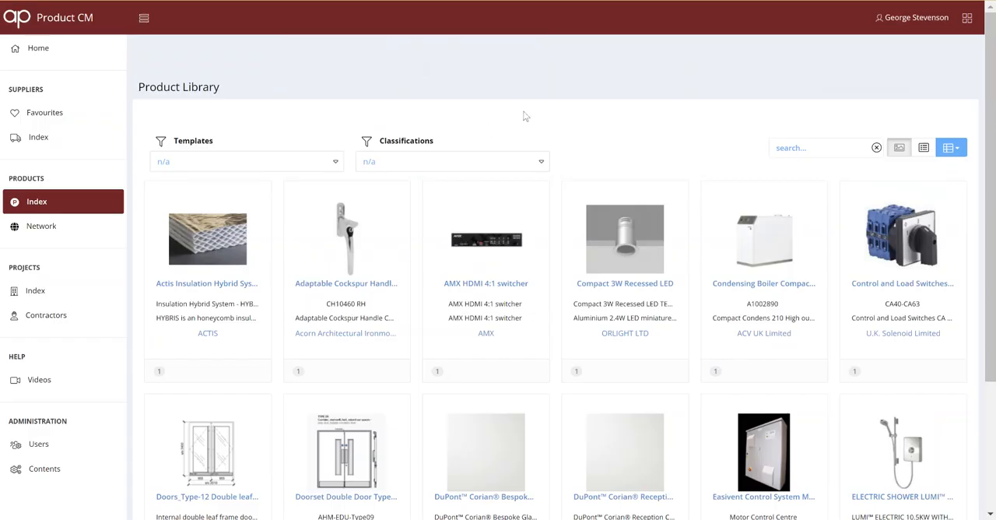
{"action": "scroll", "scroll_direction": "down", "scroll_amount": 3}
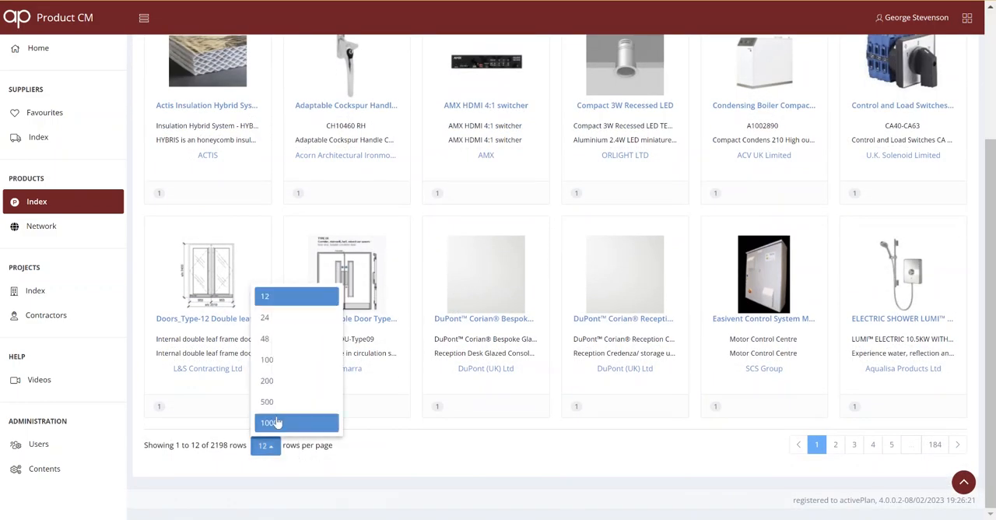
{"action": "left_click", "coordinate": [267, 423]}
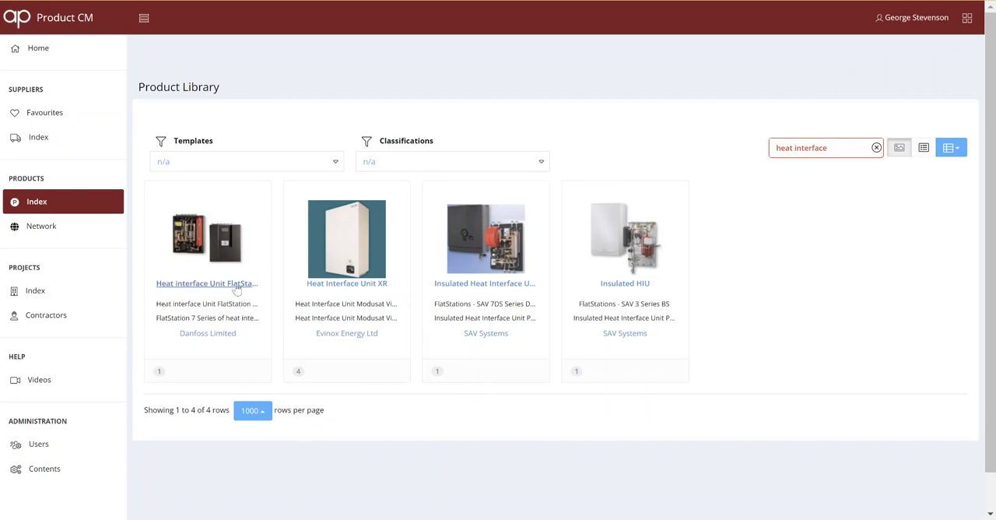
{"action": "left_click", "coordinate": [207, 284]}
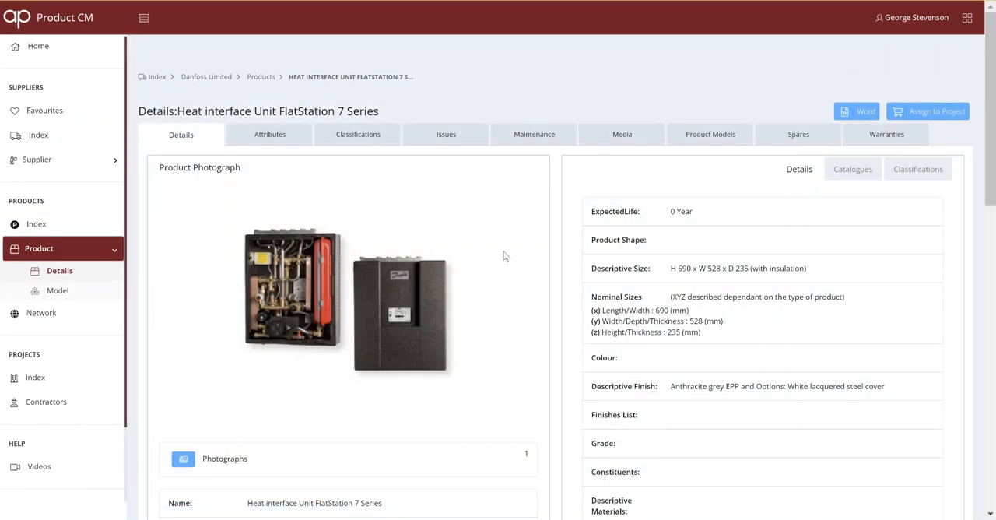
{"action": "scroll", "scroll_direction": "down", "scroll_amount": 3}
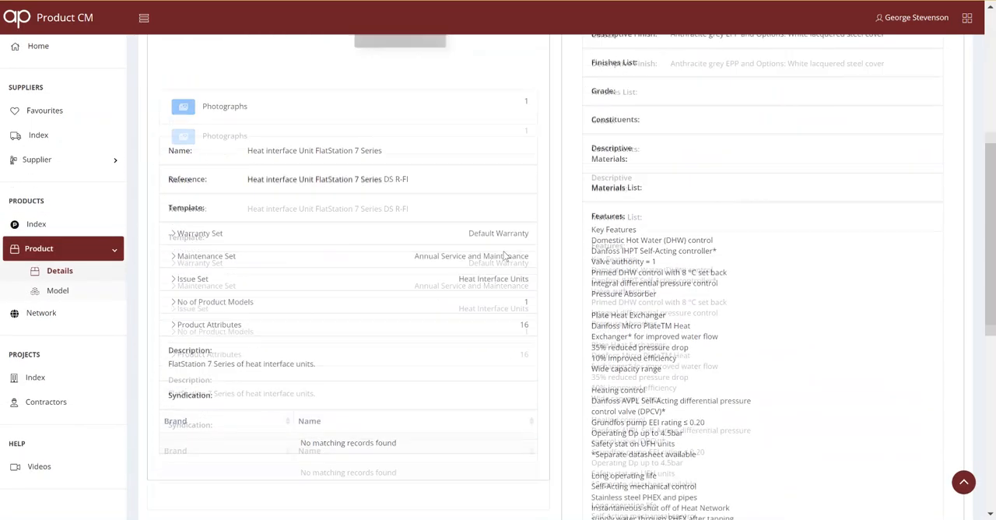
{"action": "scroll", "scroll_direction": "down", "scroll_amount": 3}
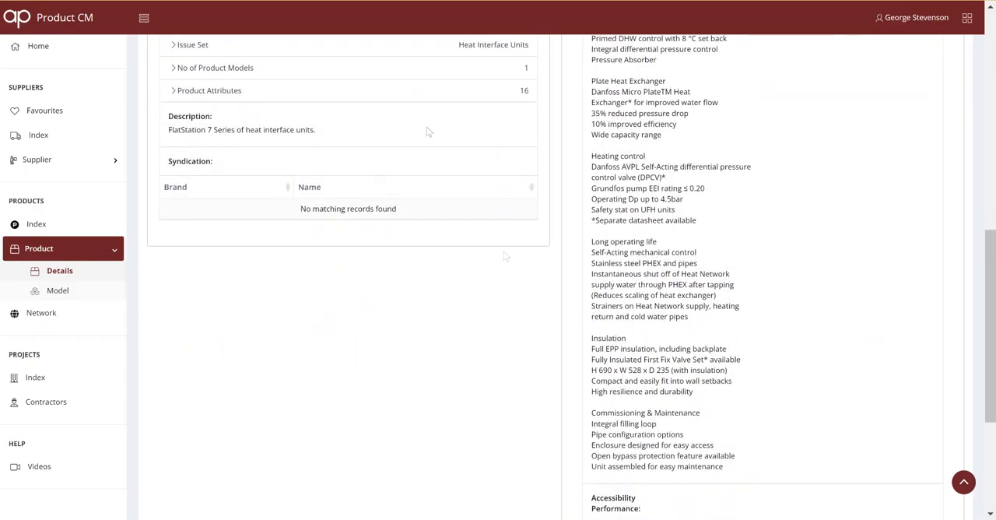
{"action": "scroll", "scroll_direction": "down", "scroll_amount": 3}
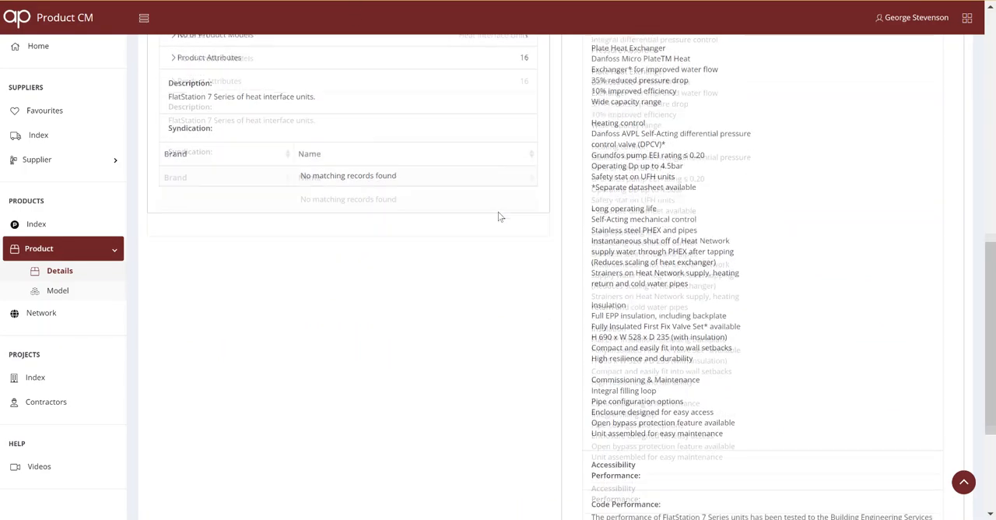
{"action": "scroll", "scroll_direction": "down", "scroll_amount": 3}
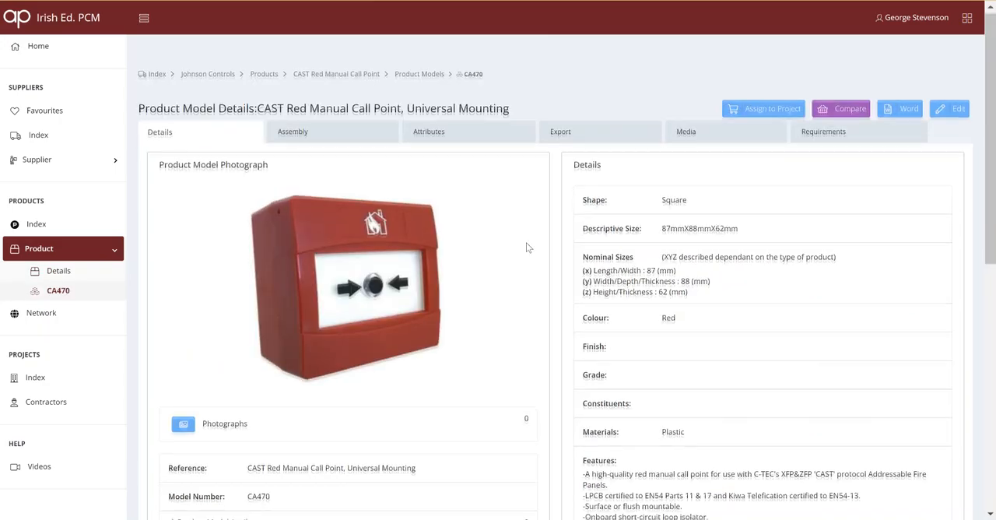
From the CA470 assigned projects table, follow the Fire alarm system to the Carpenterstown LOT1D Systems list
{"action": "scroll", "scroll_direction": "down", "scroll_amount": 3}
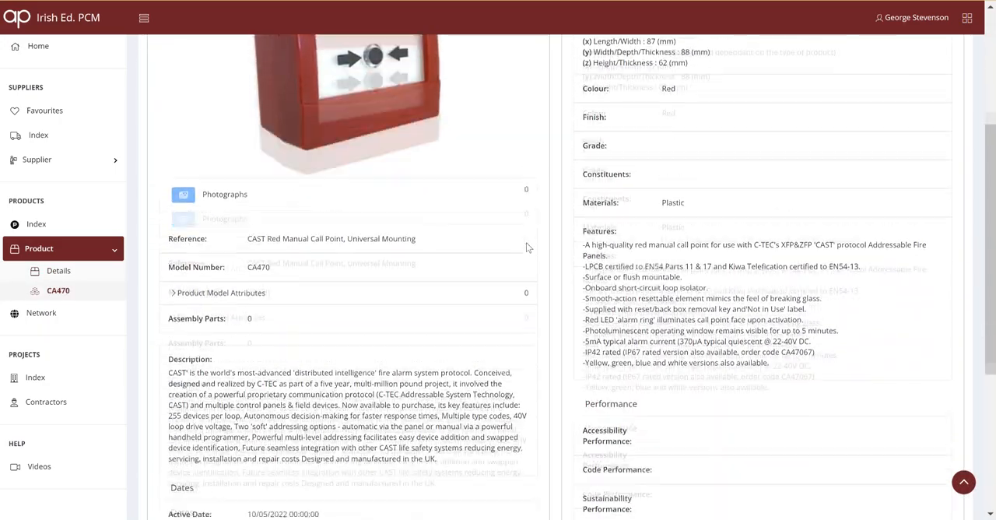
{"action": "scroll", "scroll_direction": "down", "scroll_amount": 3}
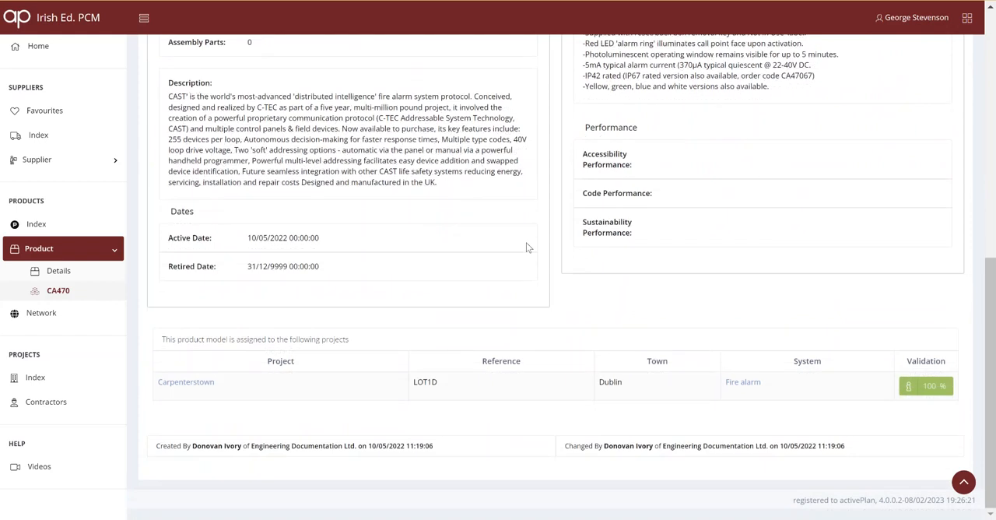
{"action": "mouse_move", "coordinate": [744, 383]}
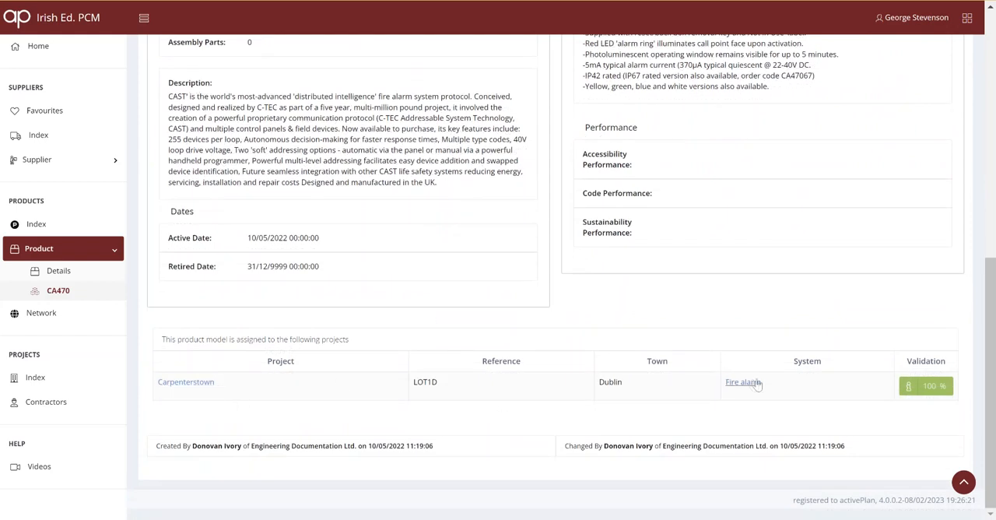
{"action": "double_click", "coordinate": [742, 381]}
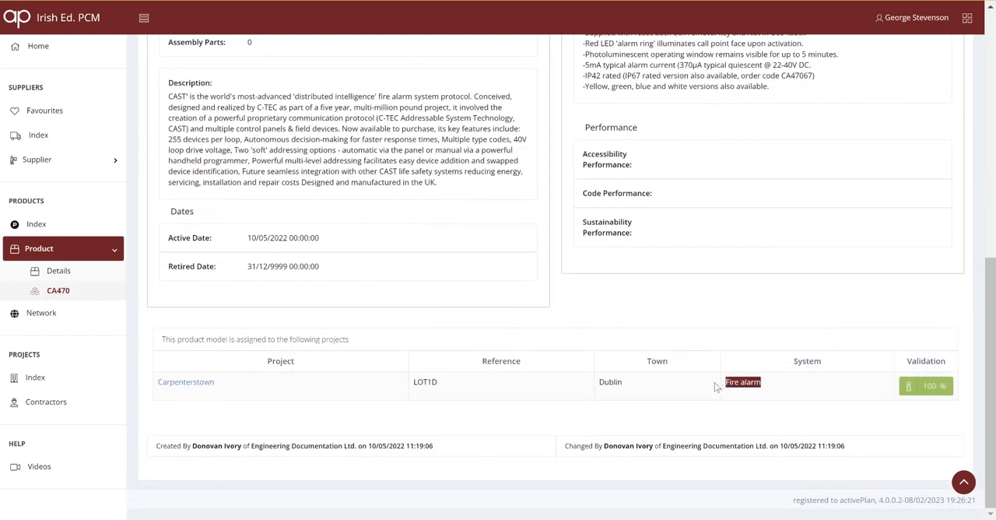
{"action": "left_click", "coordinate": [743, 381]}
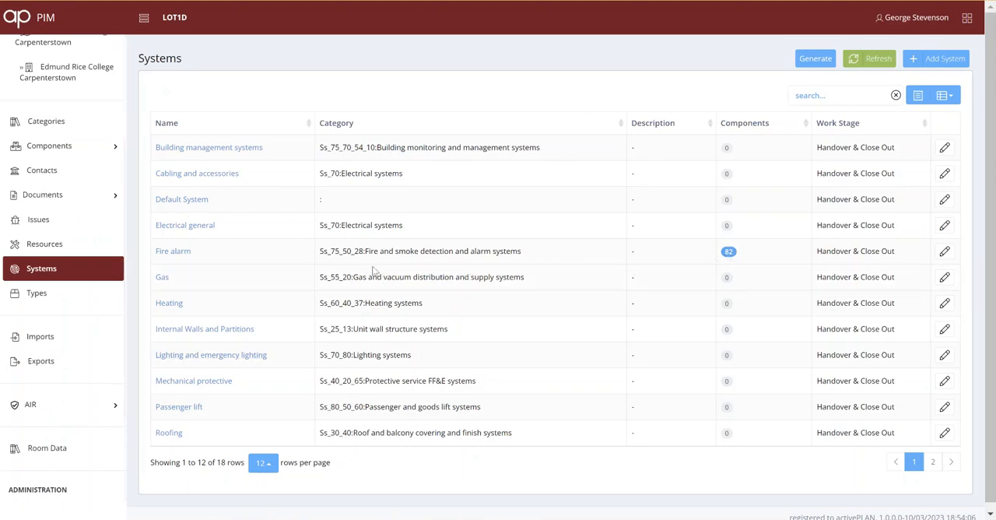
Open the LOT1D Fire alarm system record and show its ground floor plan with device locations
{"action": "left_click", "coordinate": [172, 250]}
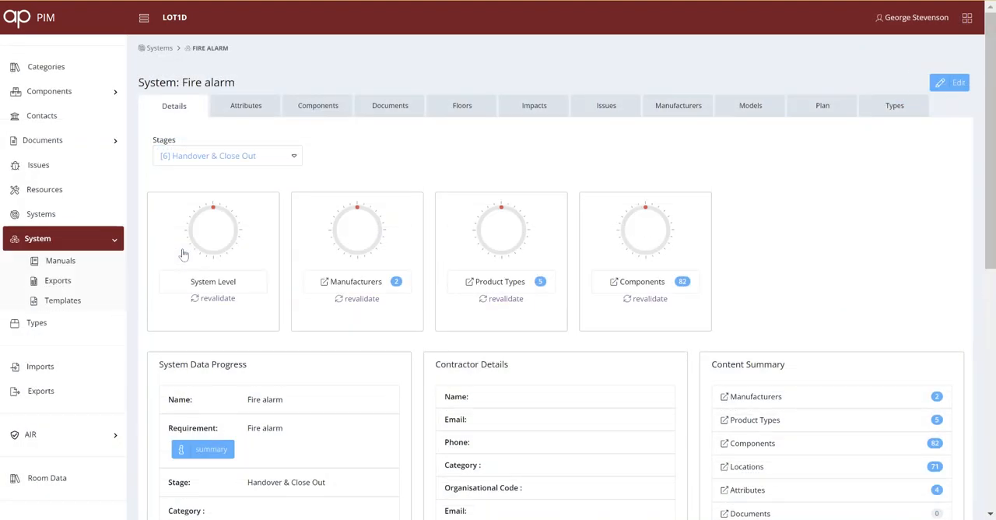
{"action": "mouse_move", "coordinate": [797, 177]}
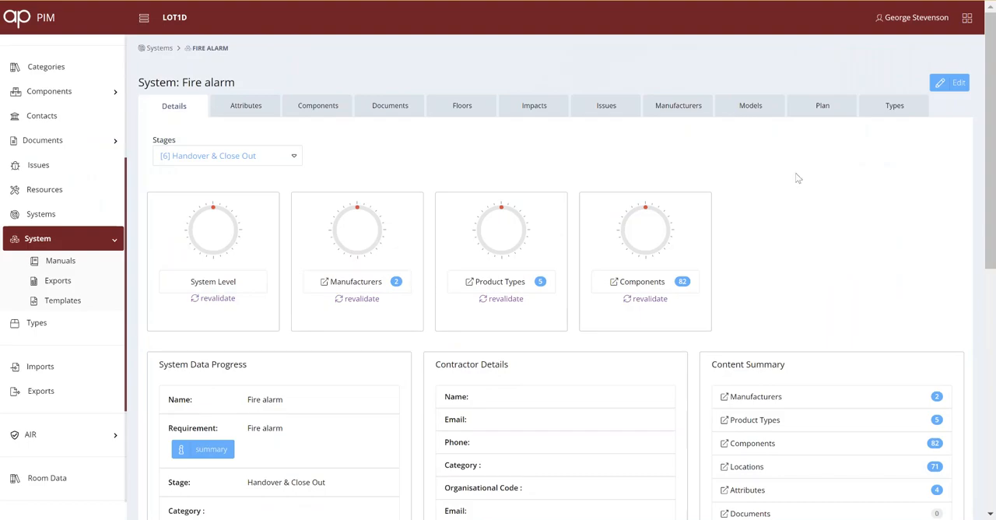
{"action": "left_click", "coordinate": [822, 106]}
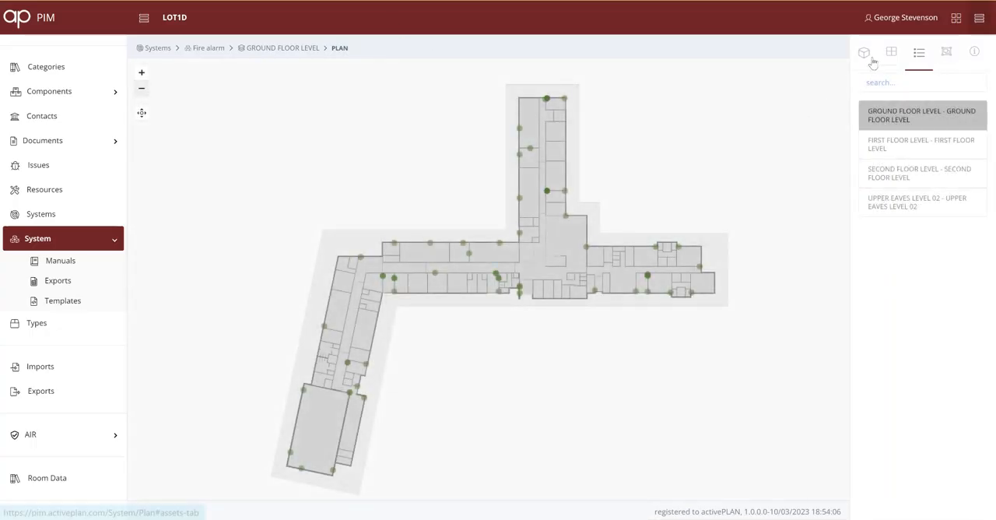
Open a ground-floor Fire Alarm Device from the plan — a CAST Red Manual Call Point — and its product data sheet
{"action": "left_click", "coordinate": [864, 51]}
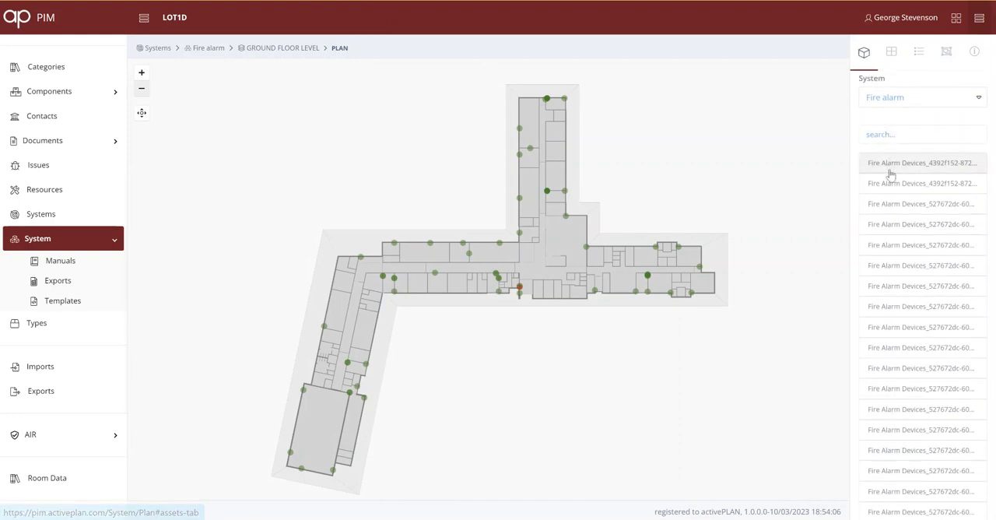
{"action": "left_click", "coordinate": [922, 225]}
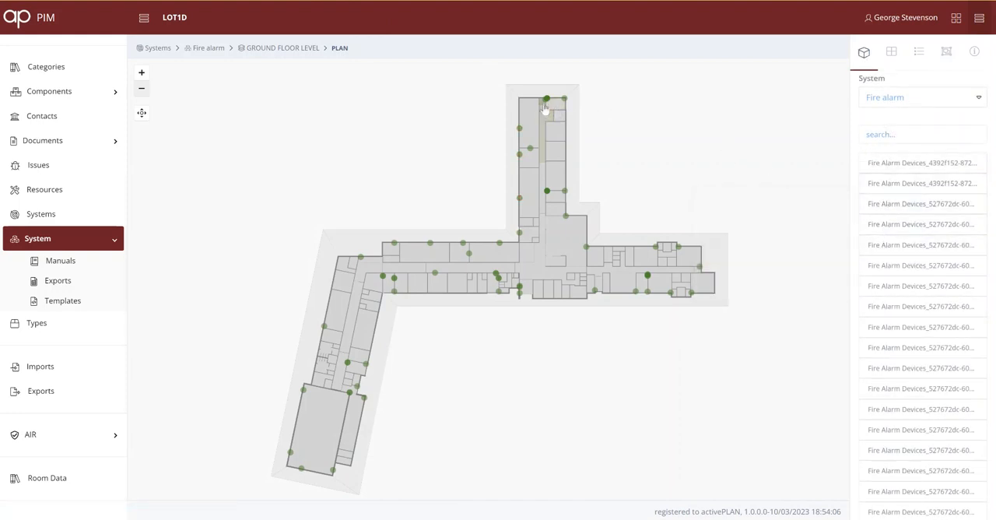
{"action": "left_click", "coordinate": [566, 100]}
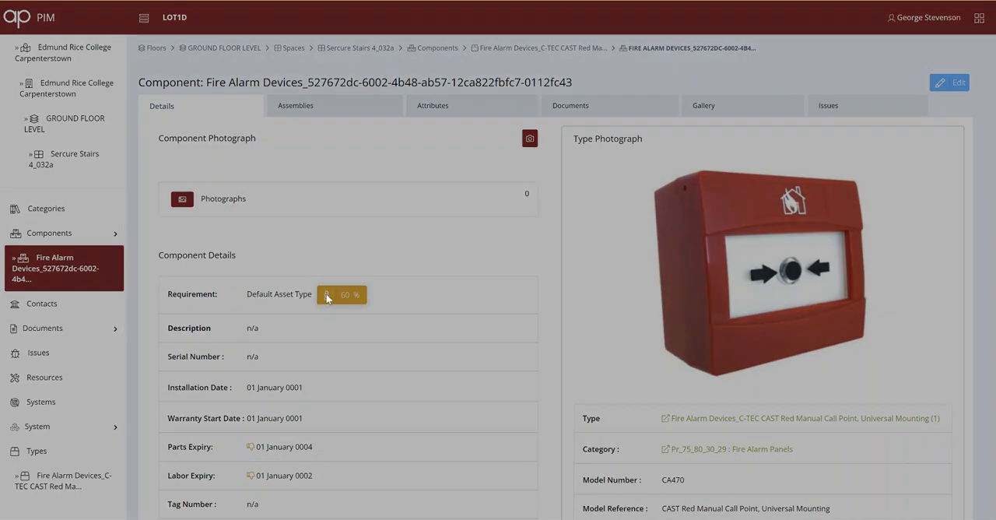
{"action": "left_click", "coordinate": [801, 417]}
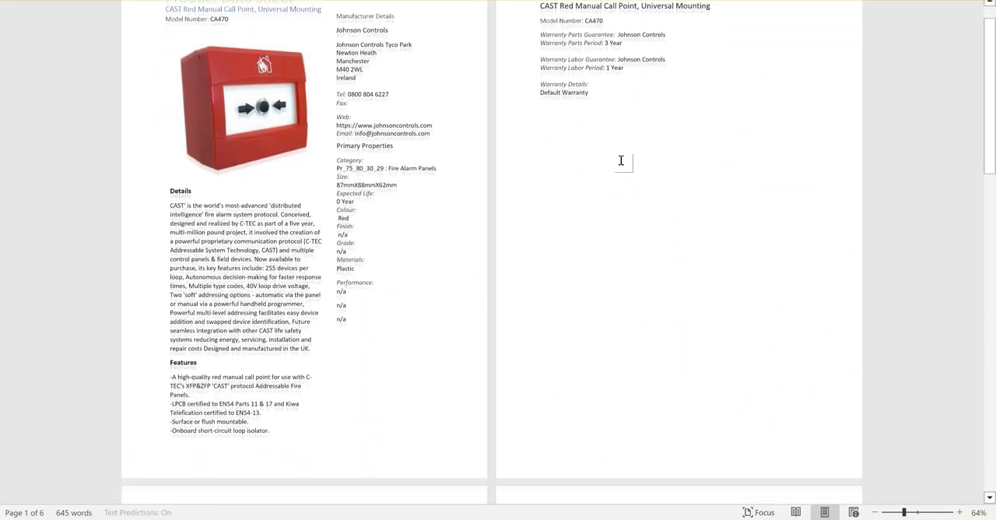
Scroll the call point data sheet past Properties and Documents to the Locations table of floors, rooms and quantities
{"action": "scroll", "scroll_direction": "down", "scroll_amount": 3}
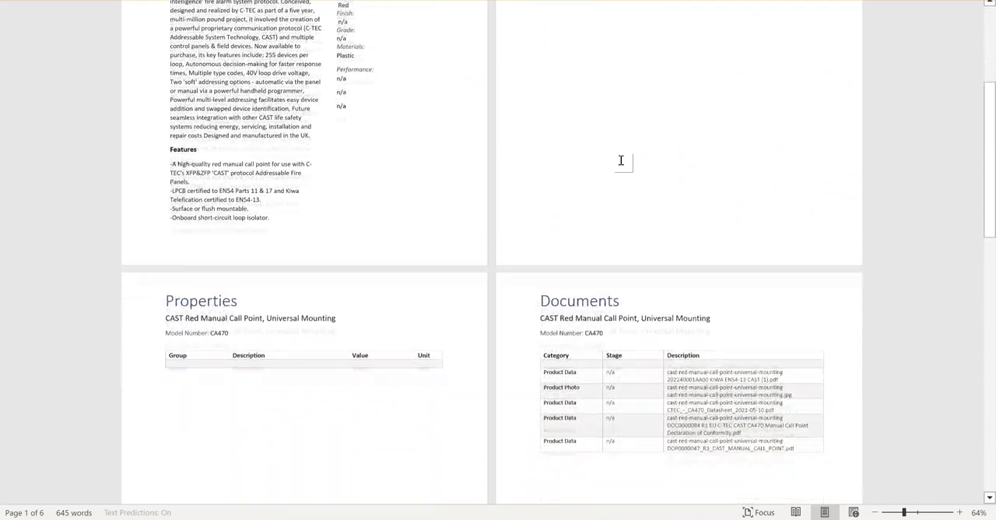
{"action": "scroll", "scroll_direction": "down", "scroll_amount": 3}
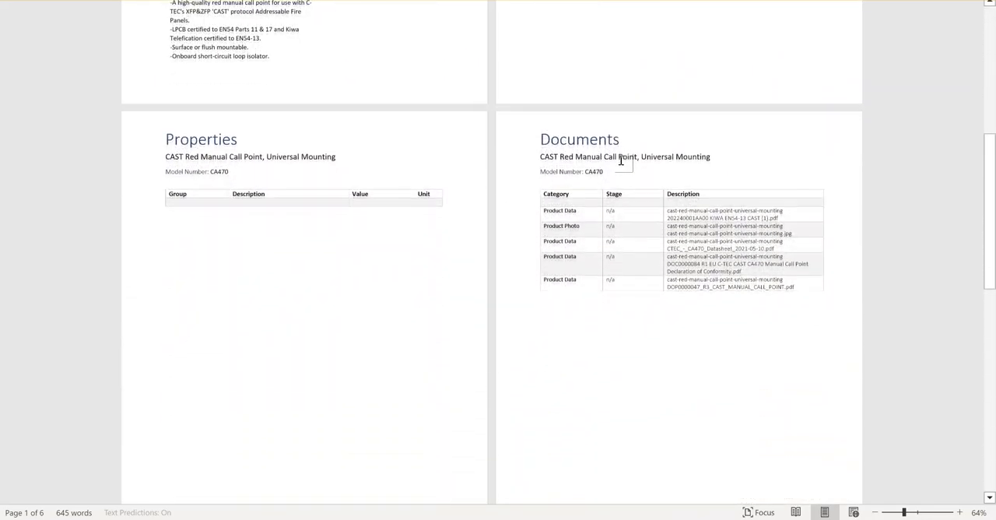
{"action": "scroll", "scroll_direction": "down", "scroll_amount": 3}
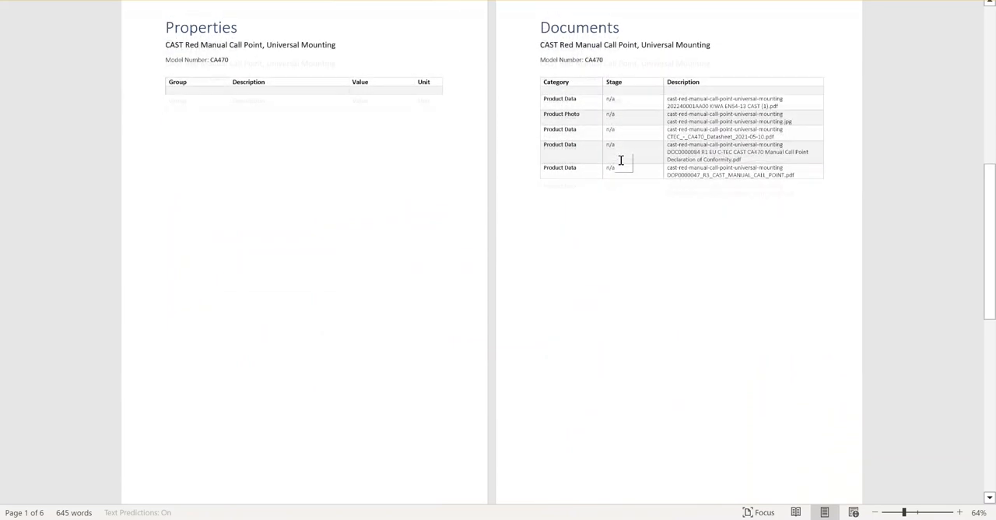
{"action": "scroll", "scroll_direction": "down", "scroll_amount": 3}
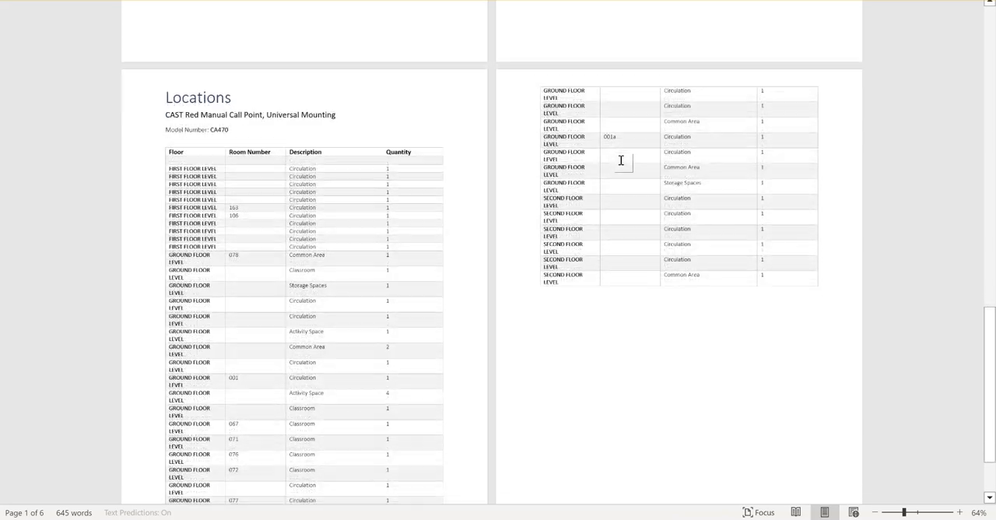